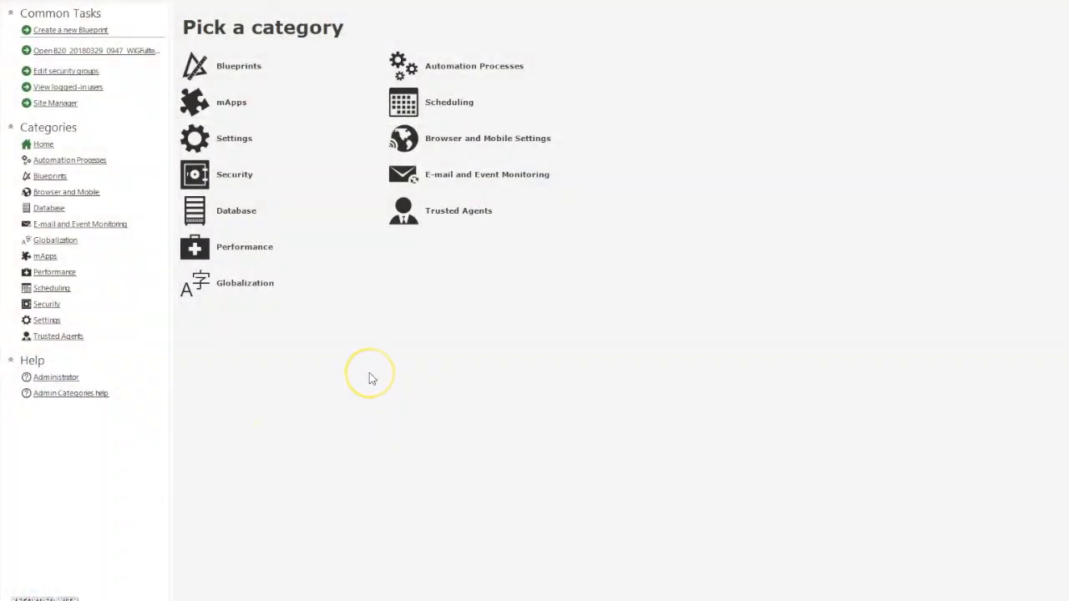
mouse_move(371, 378)
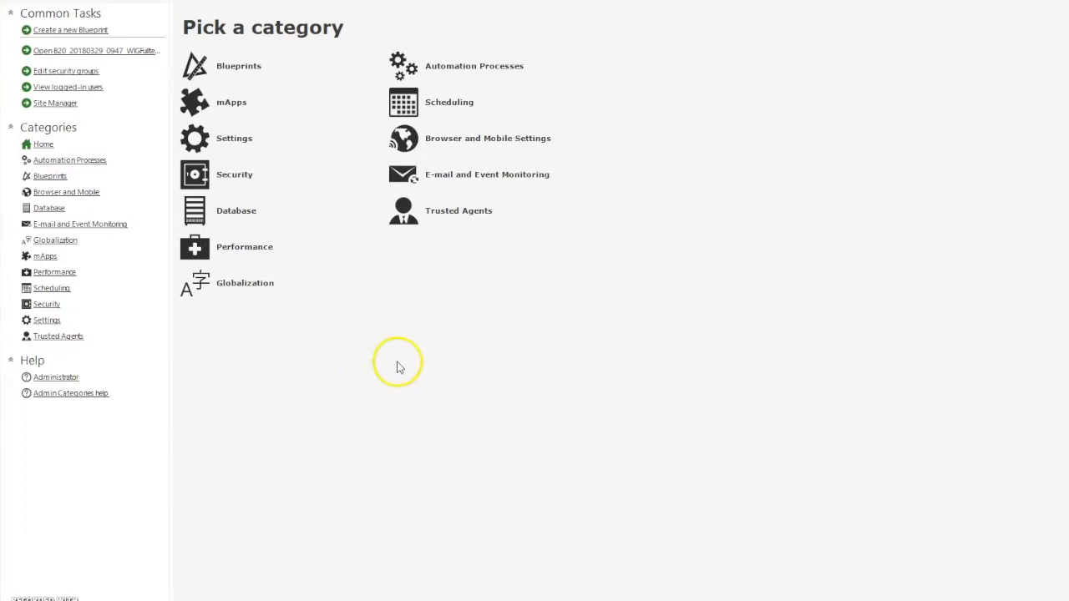
mouse_move(287, 259)
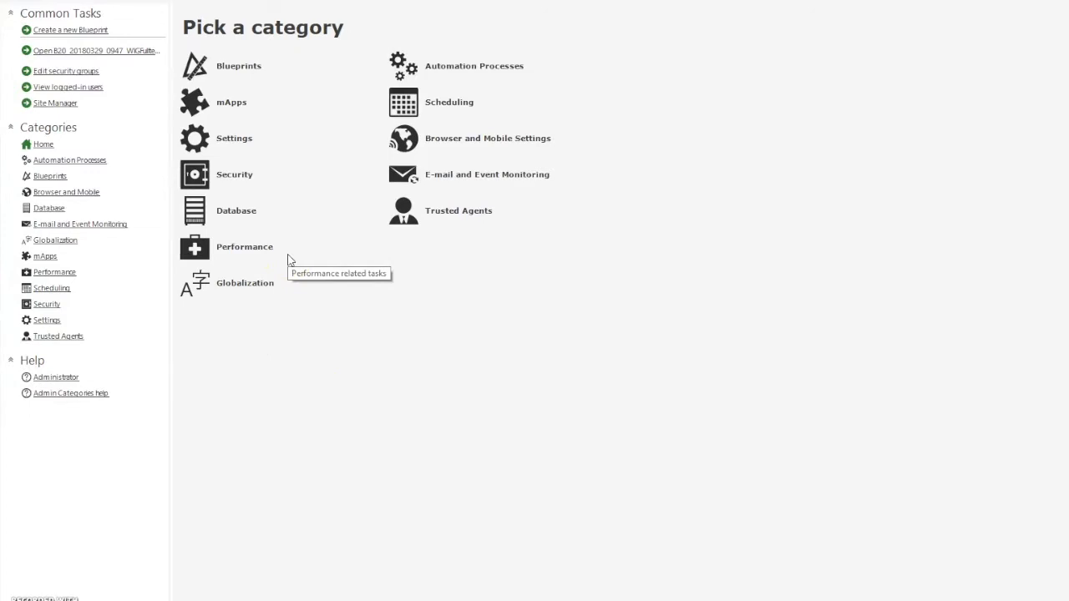
mouse_move(51, 321)
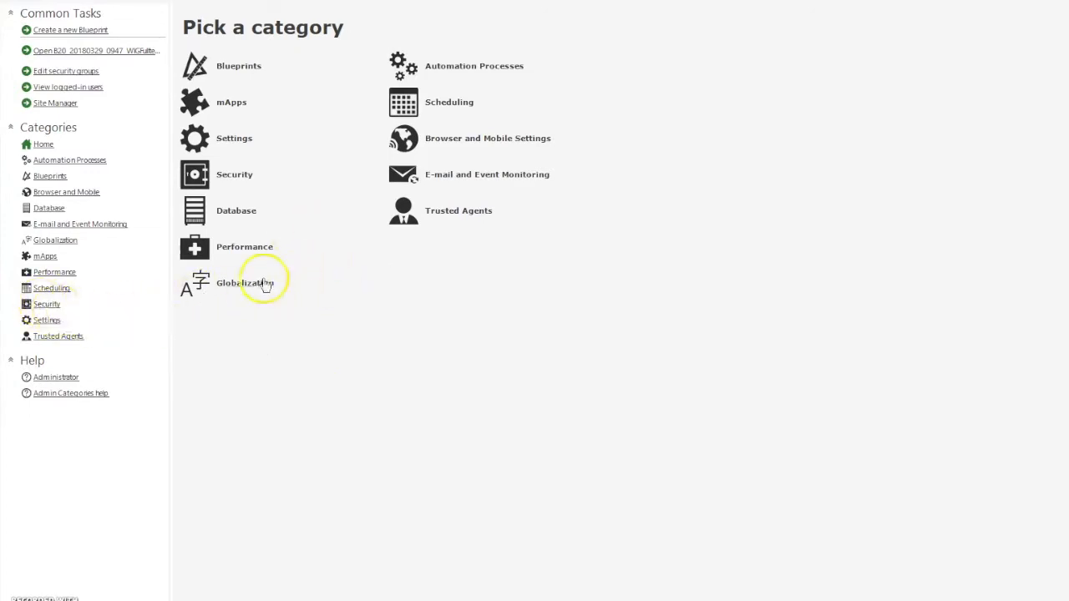
mouse_move(234, 180)
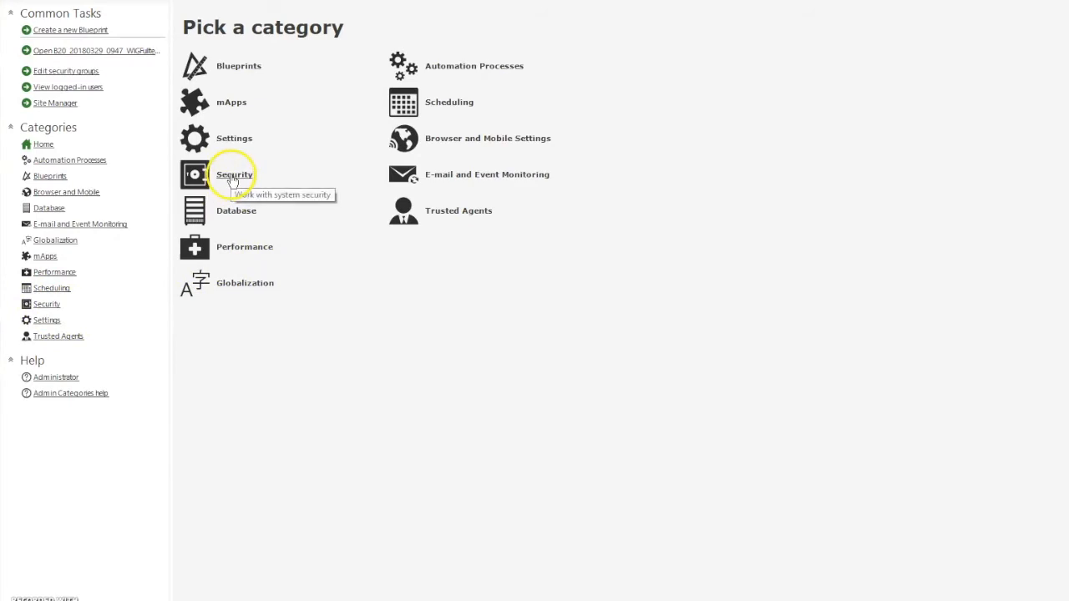
Step: Show the Security category's task list
left_click(234, 176)
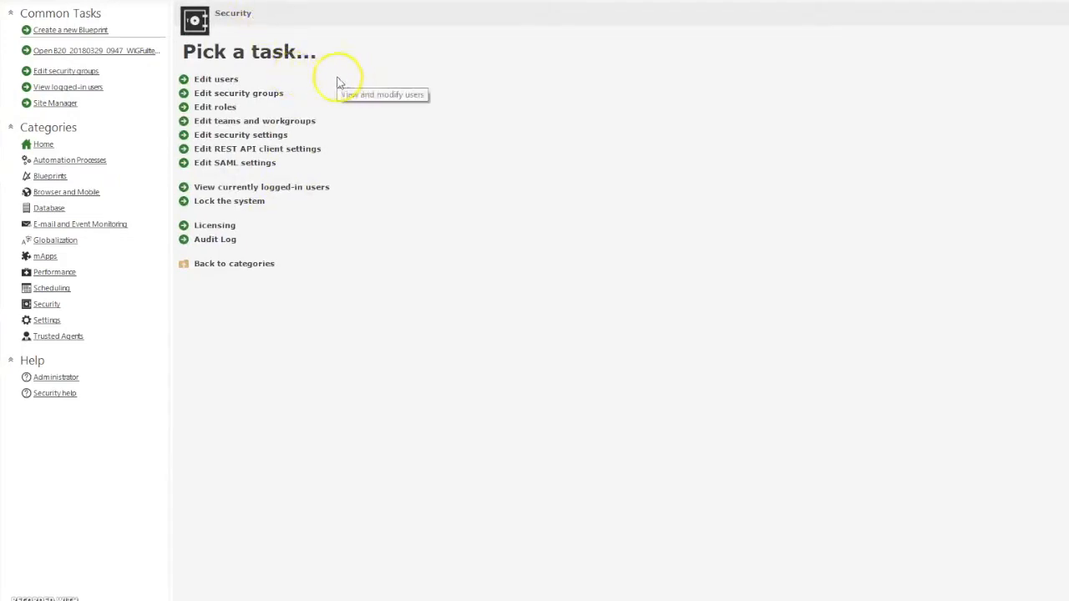
mouse_move(251, 94)
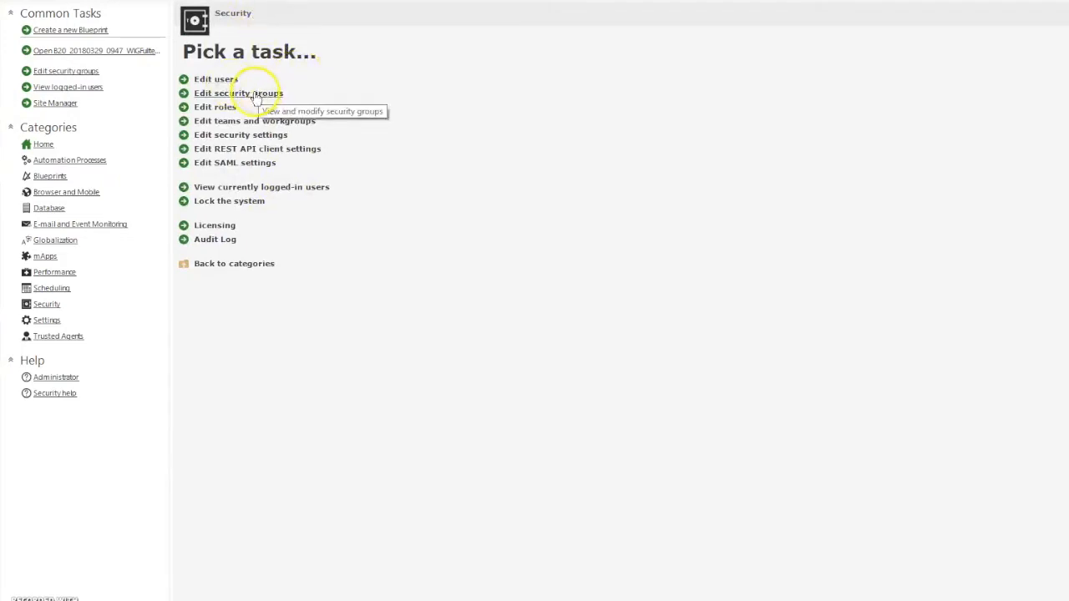
mouse_move(254, 94)
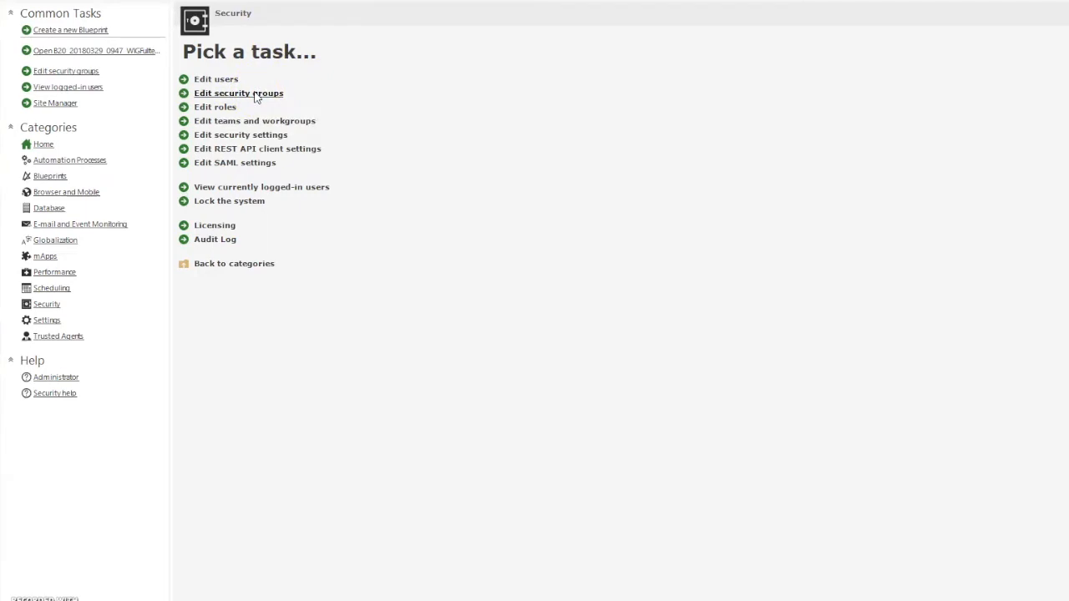
Step: Enter the Security Groups editor and review the group list, keeping Admin selected
left_click(237, 94)
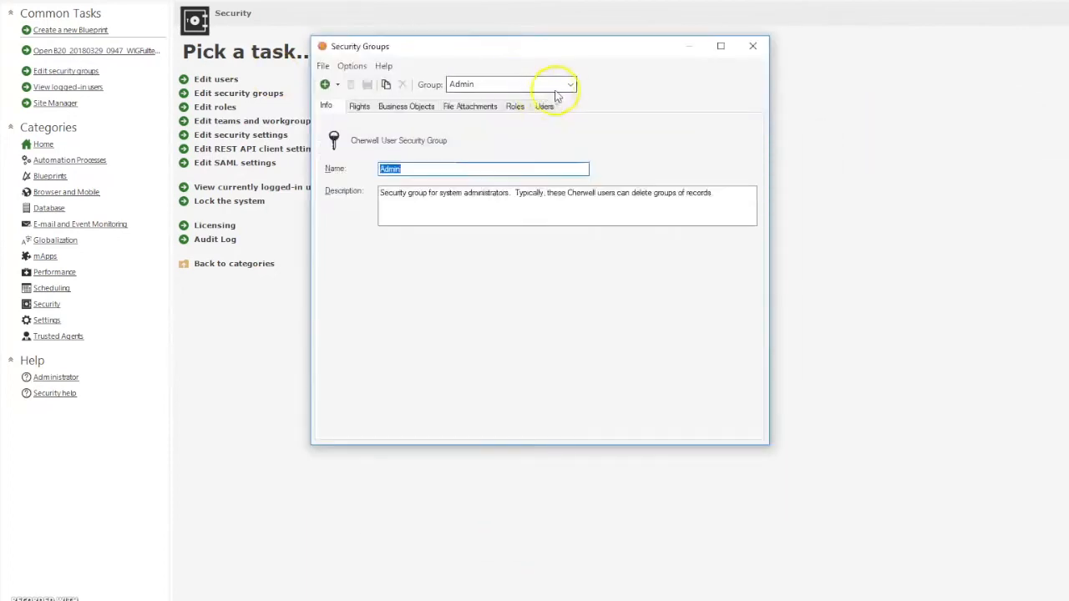
mouse_move(568, 84)
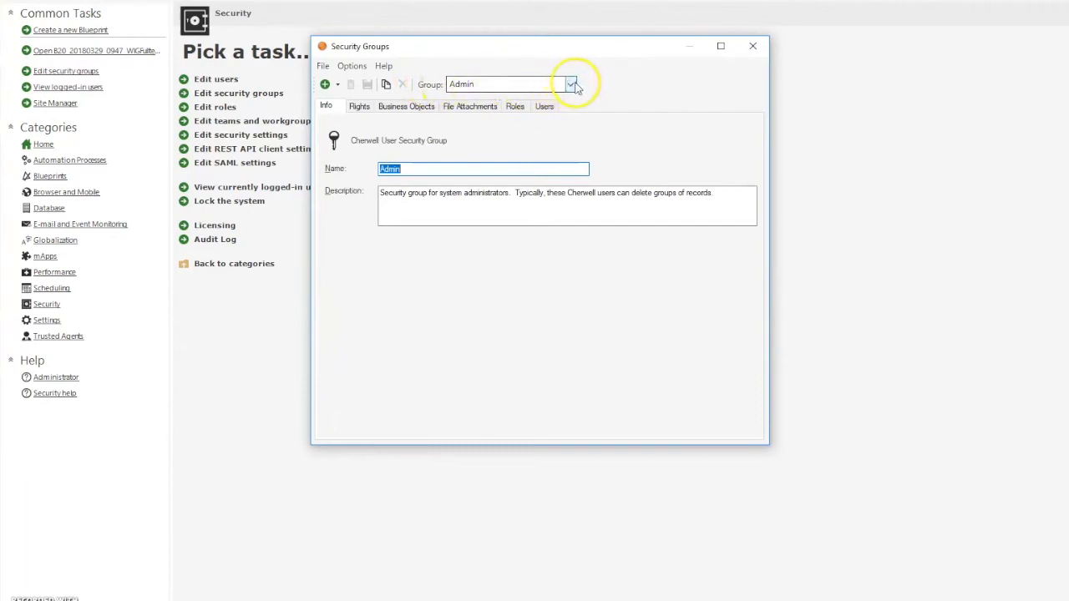
left_click(571, 84)
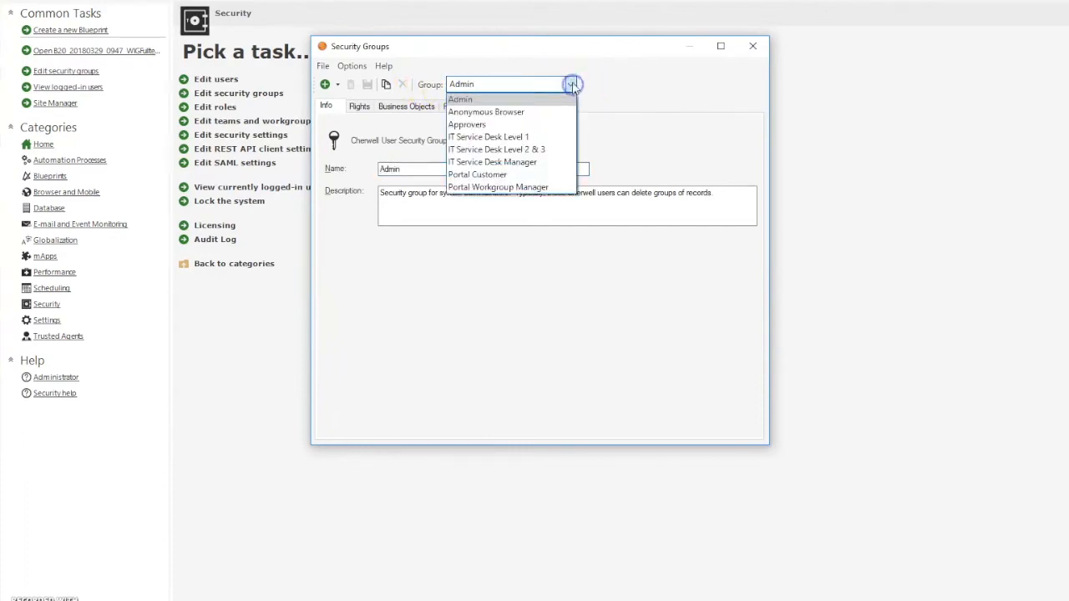
mouse_move(499, 112)
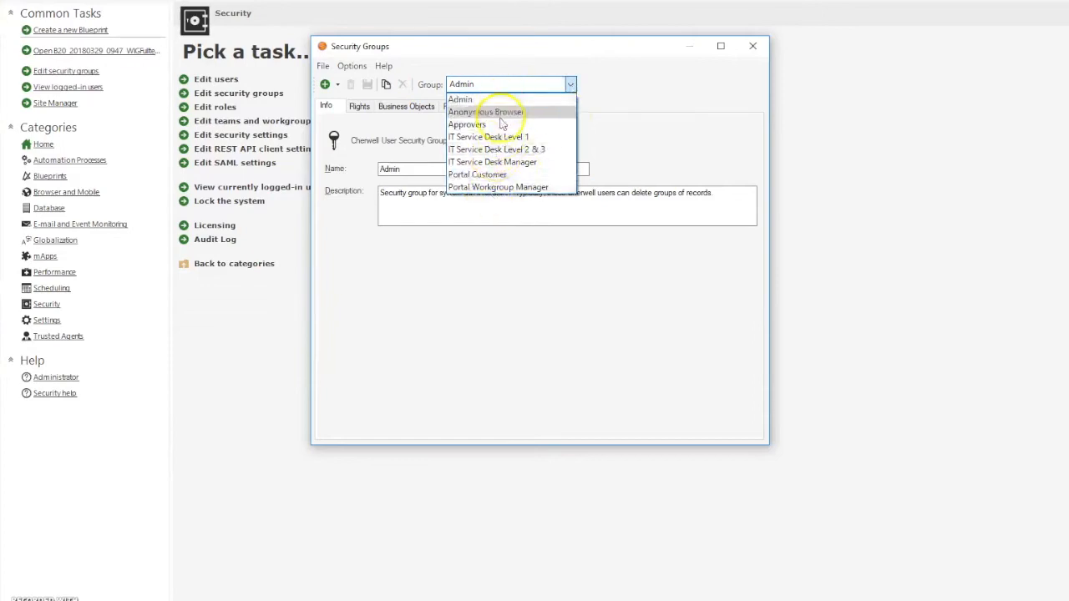
mouse_move(526, 137)
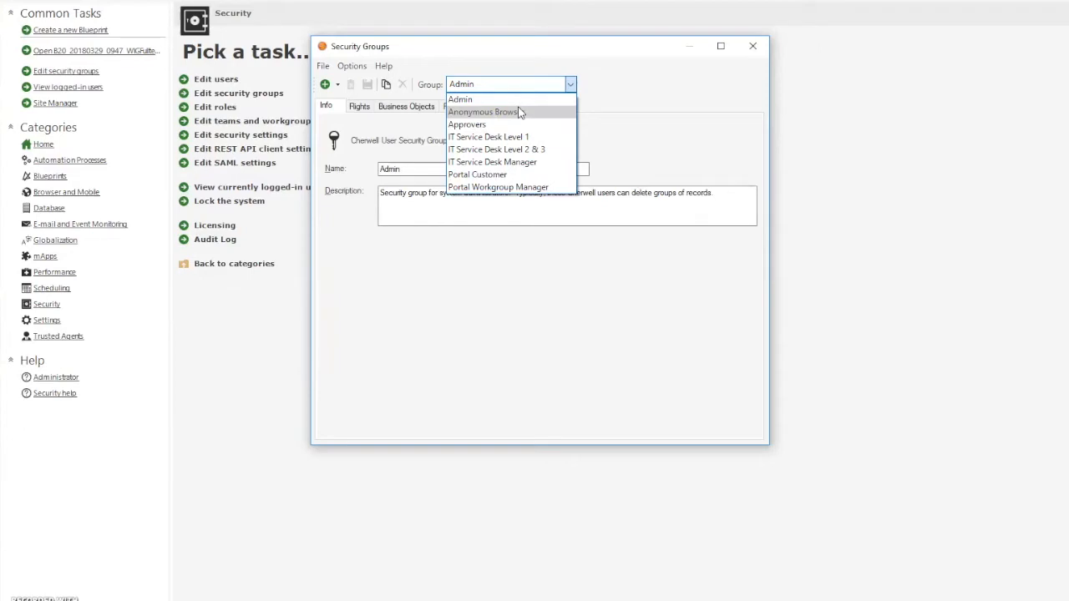
left_click(461, 98)
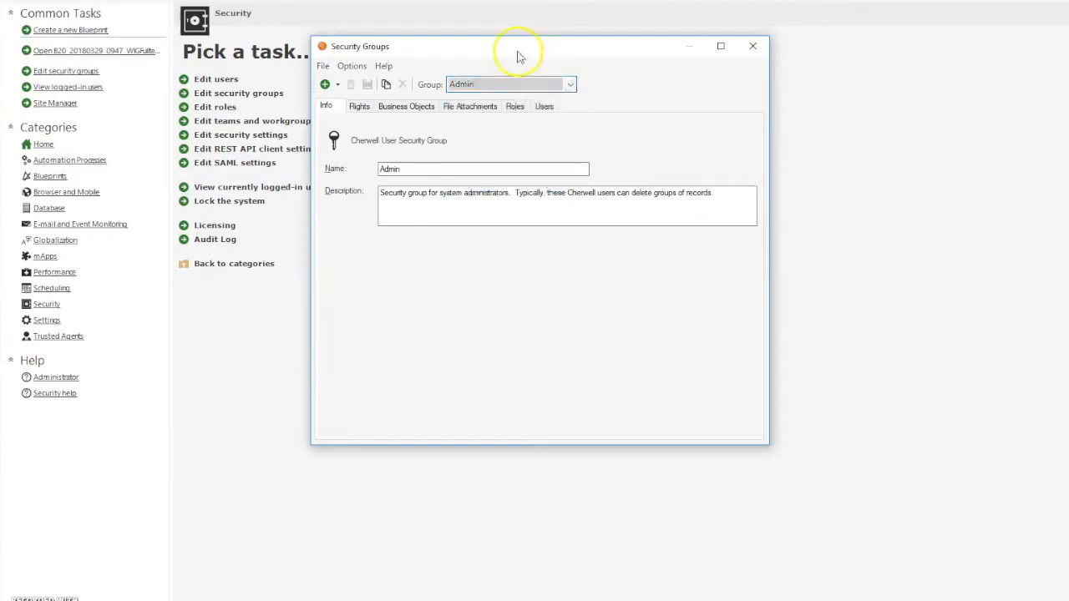
mouse_move(515, 63)
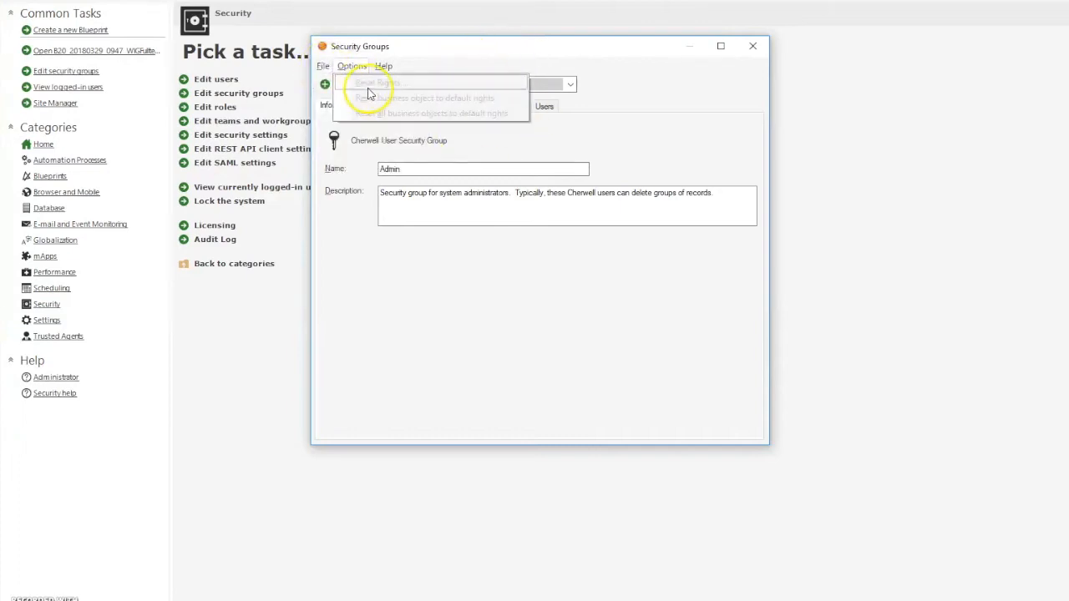
Step: Review the File menu's new-group and copy options, then show the group list again
left_click(322, 66)
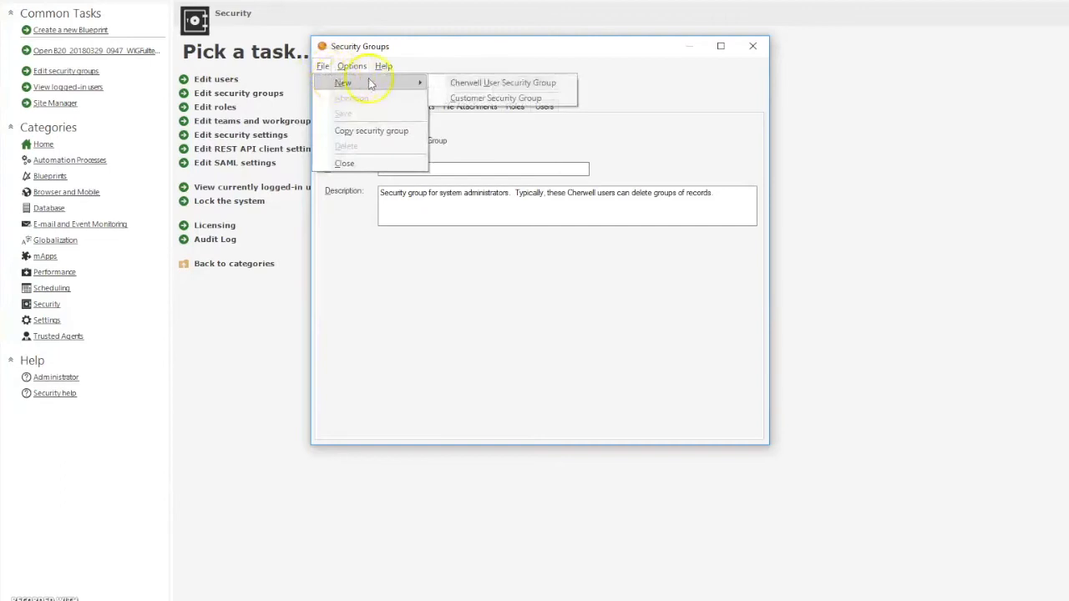
mouse_move(501, 84)
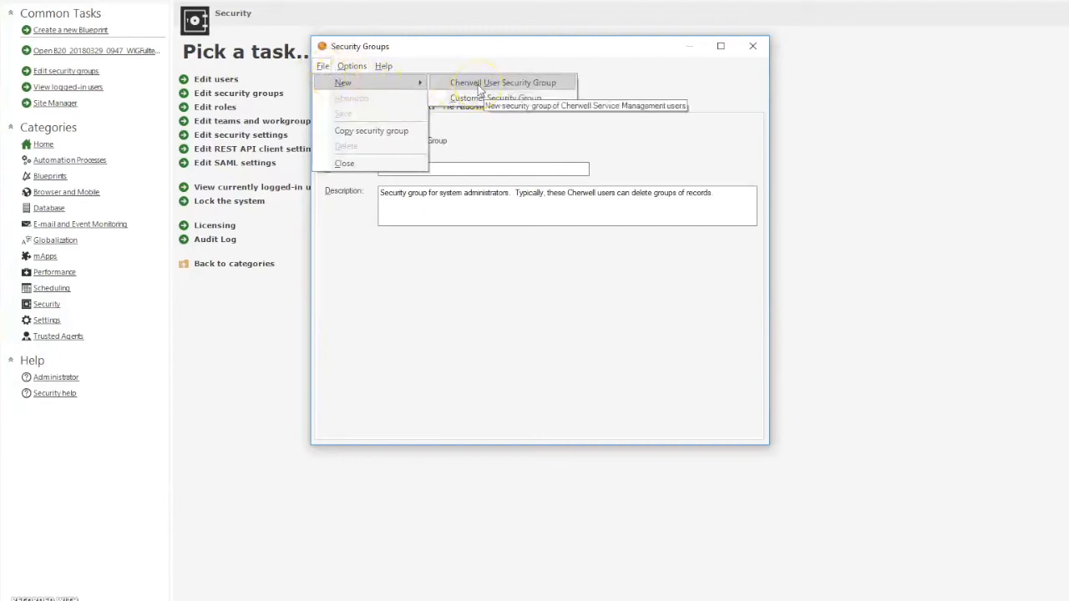
mouse_move(488, 97)
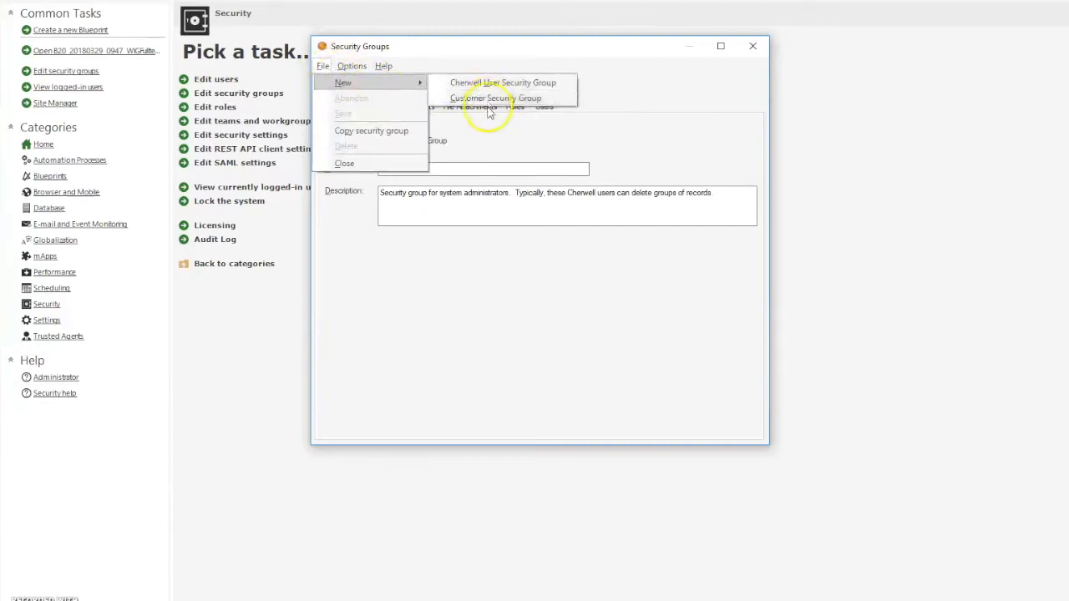
mouse_move(492, 97)
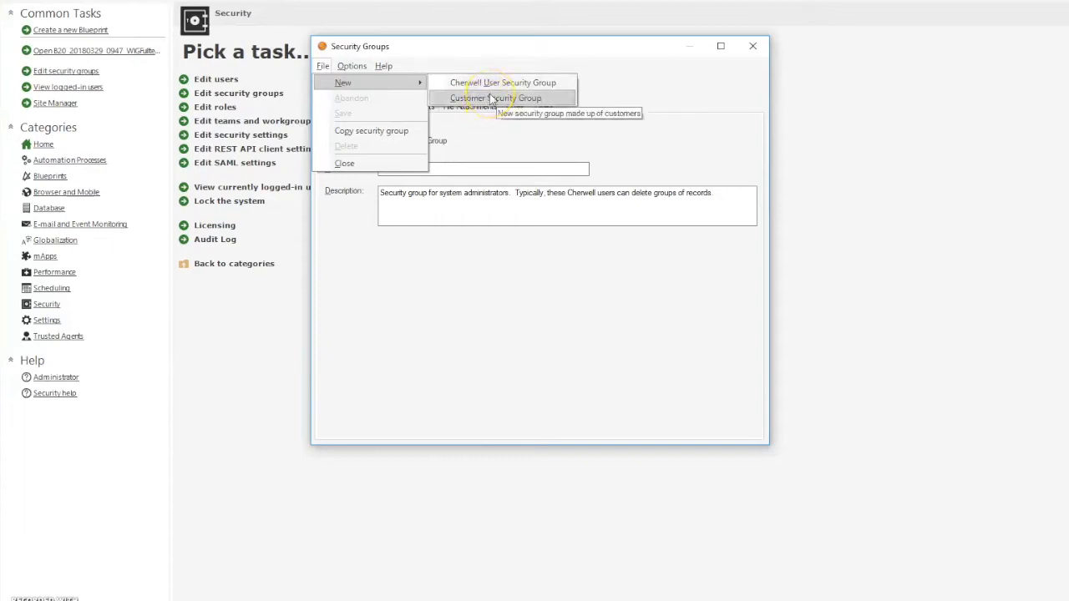
mouse_move(504, 83)
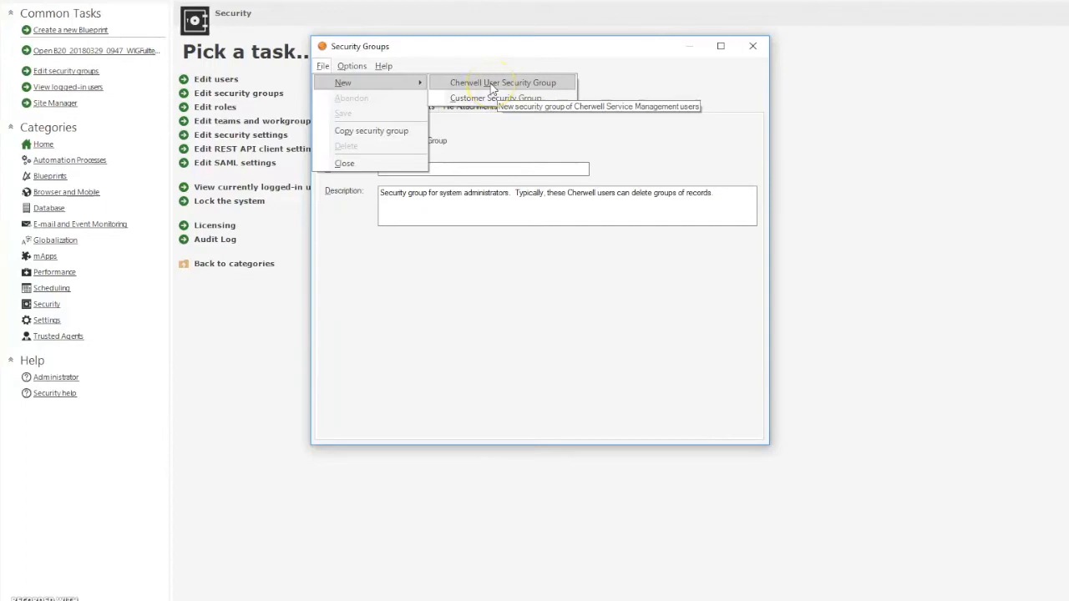
mouse_move(494, 97)
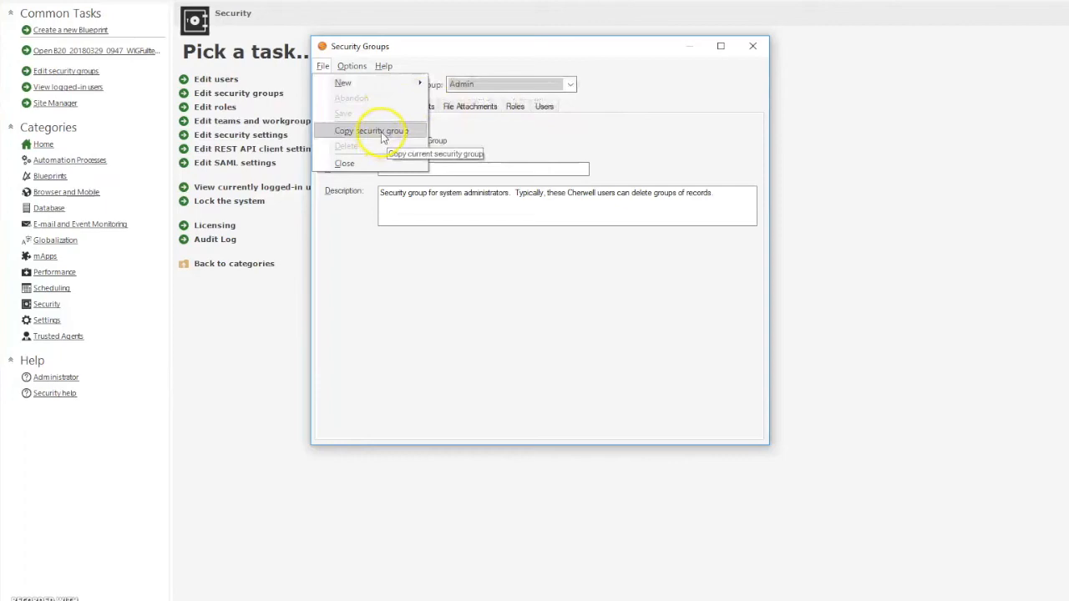
mouse_move(388, 144)
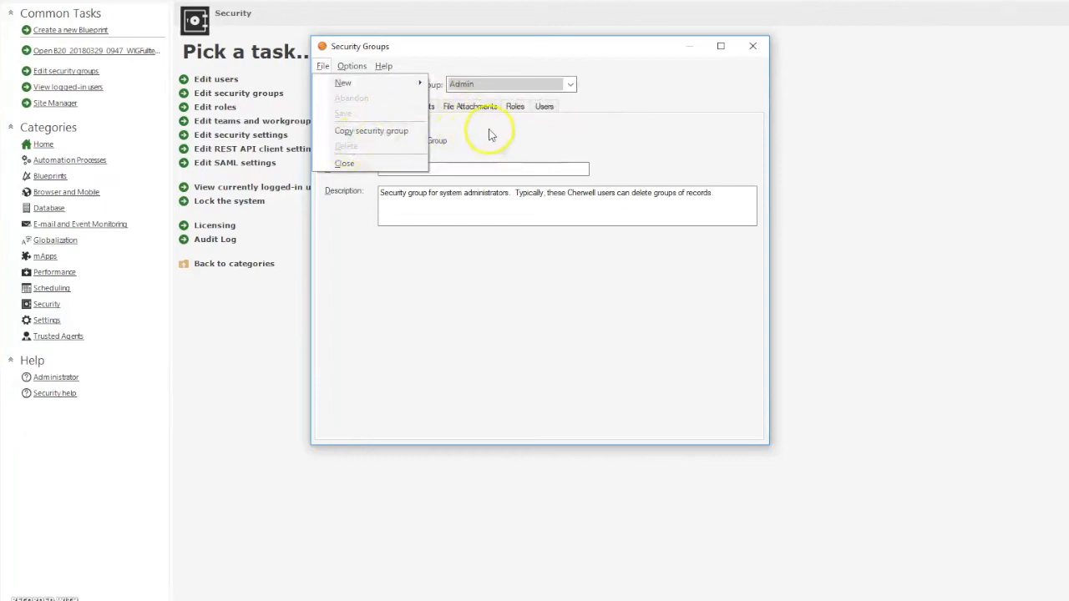
left_click(570, 84)
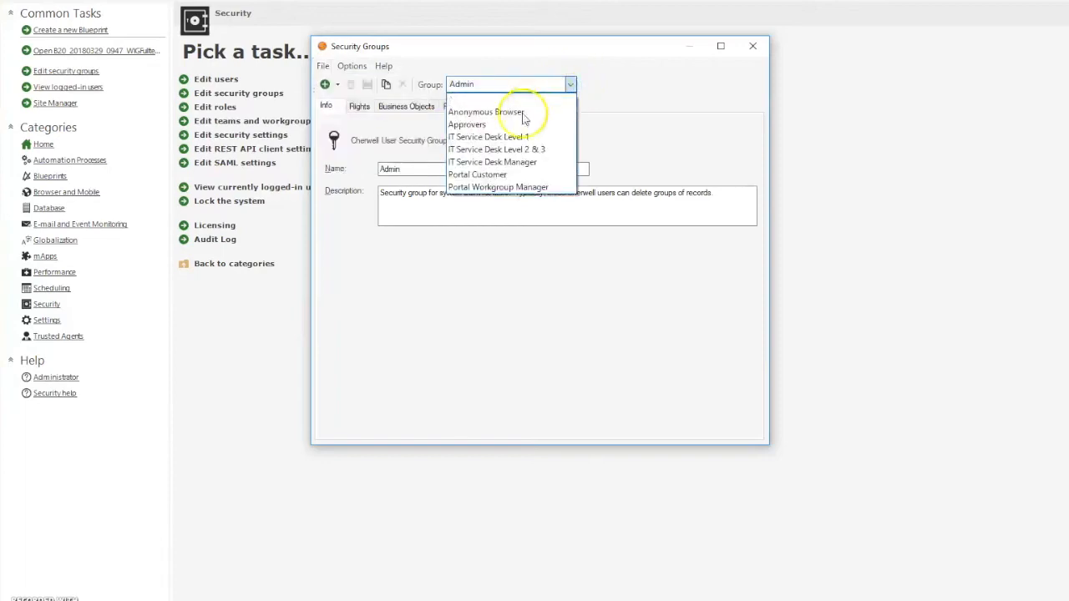
Step: Select Portal Customer and start copying it via File > Copy security group
left_click(478, 175)
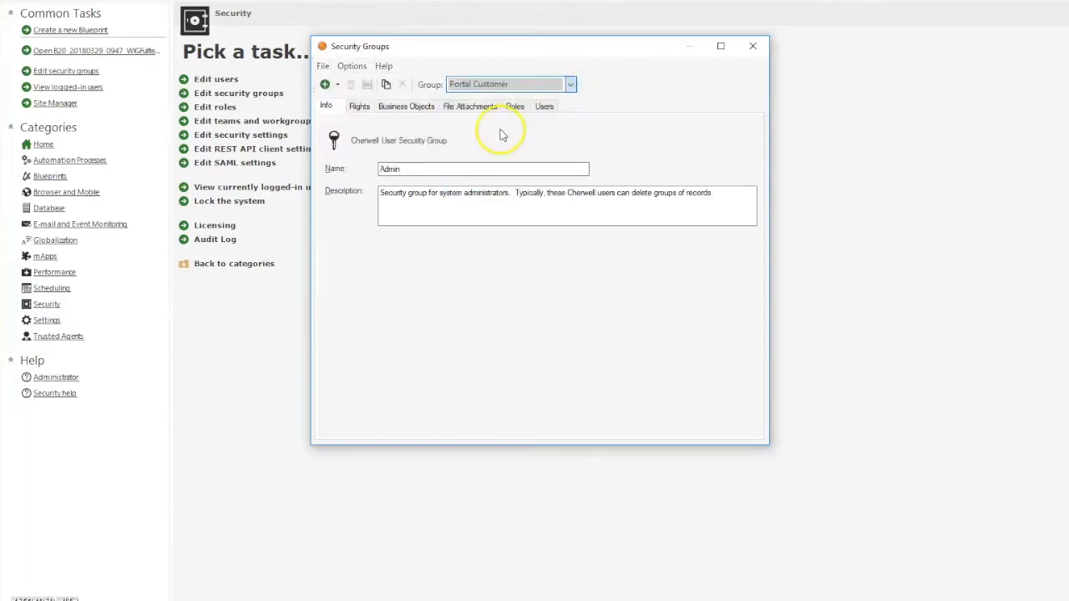
left_click(511, 84)
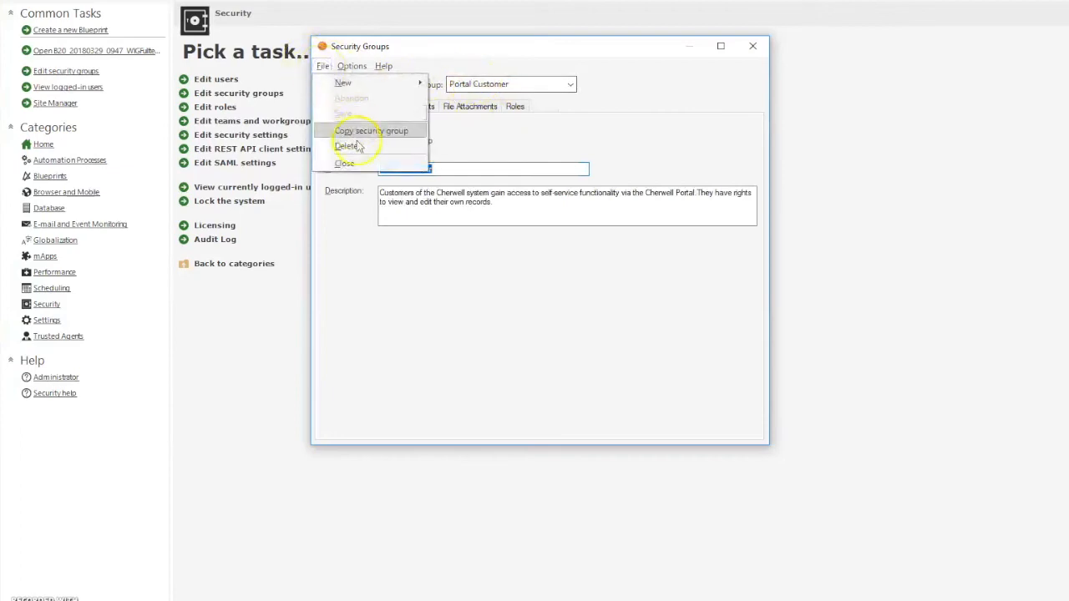
left_click(370, 131)
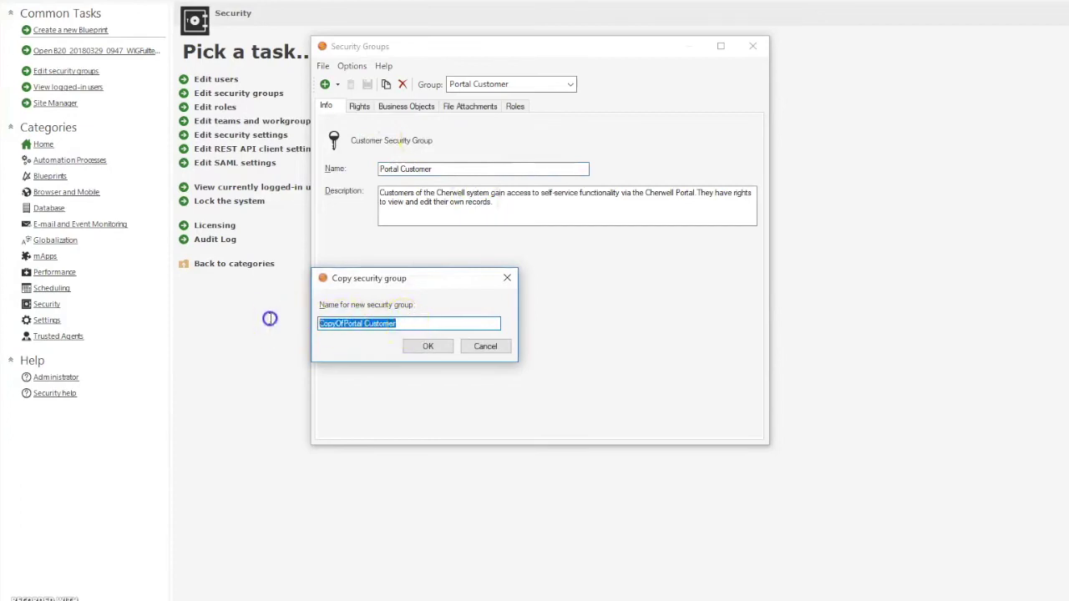
mouse_move(270, 326)
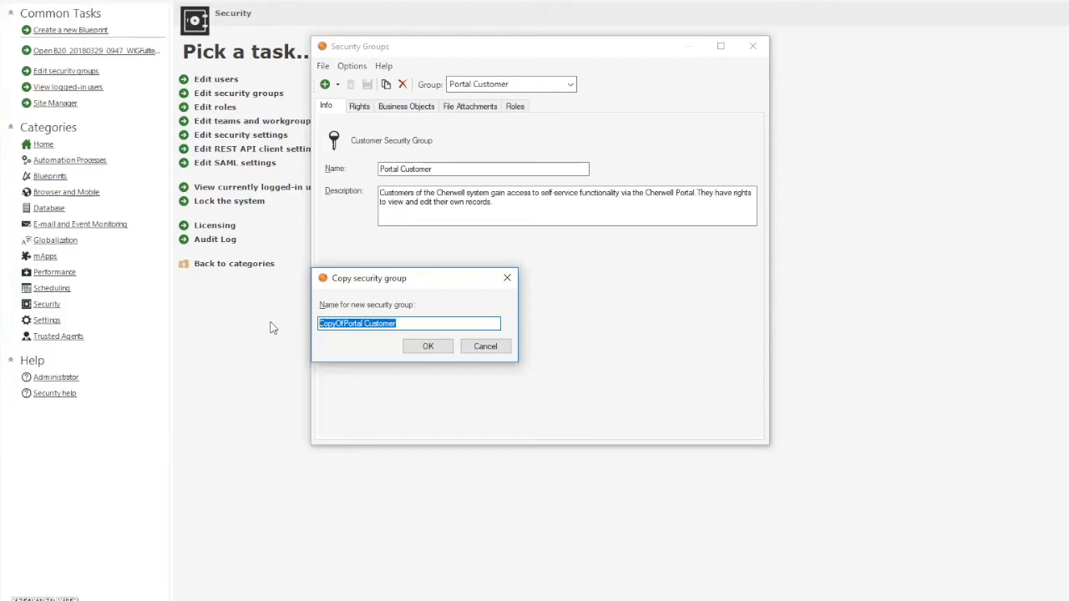
Step: Name the copy 'B20 Portal Customer' and confirm
type("B20")
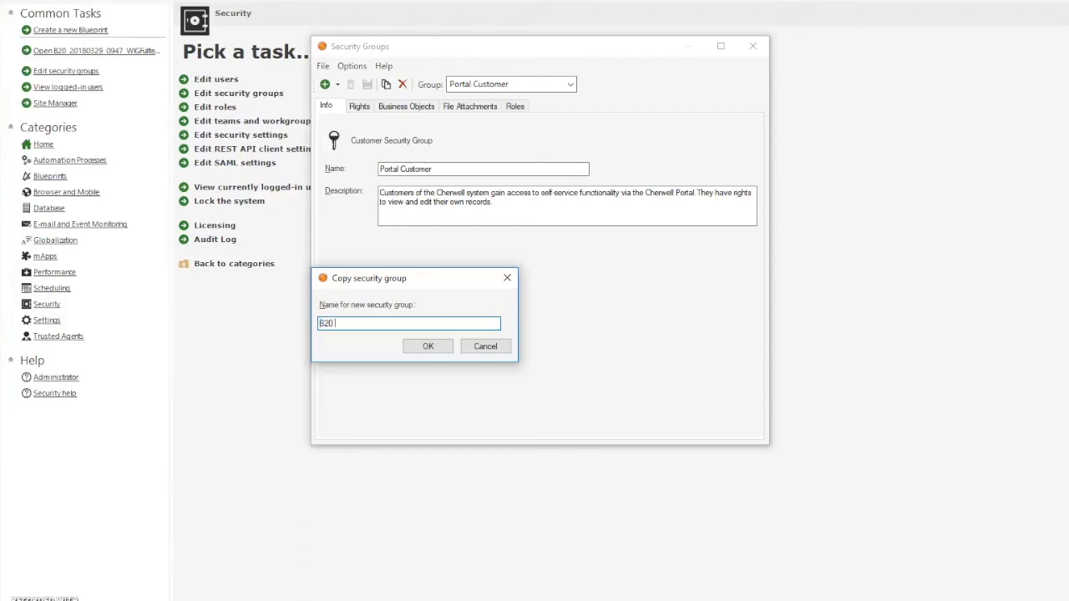
type("Portal Customer")
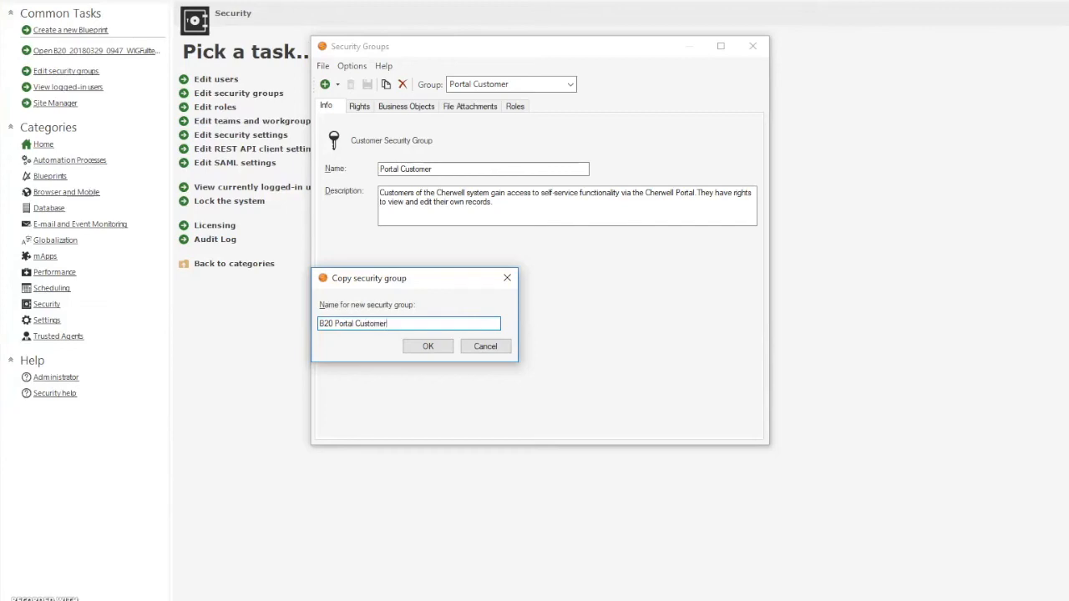
mouse_move(427, 346)
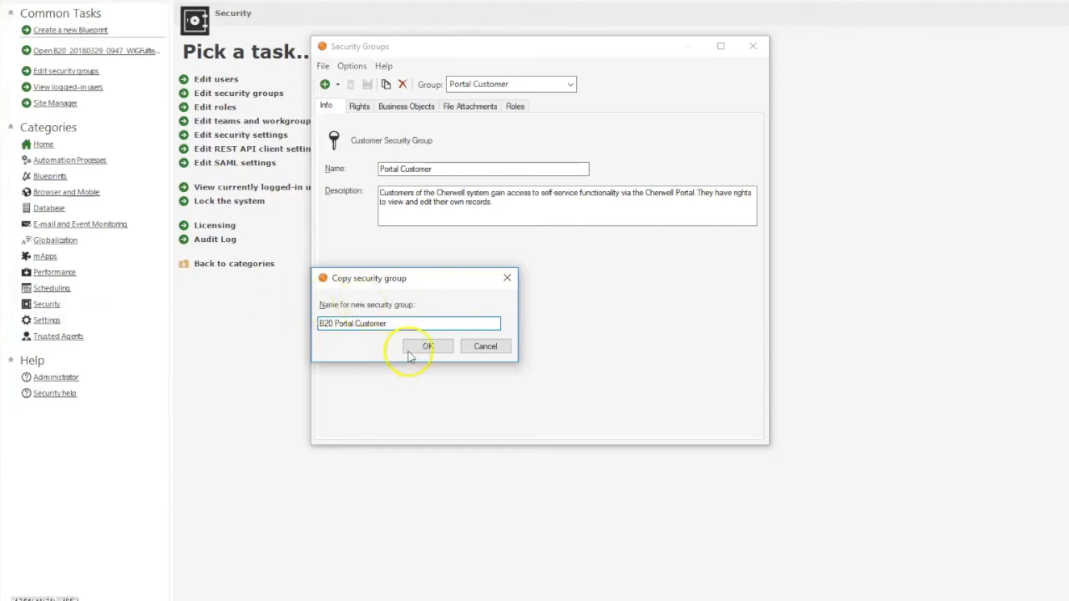
left_click(427, 346)
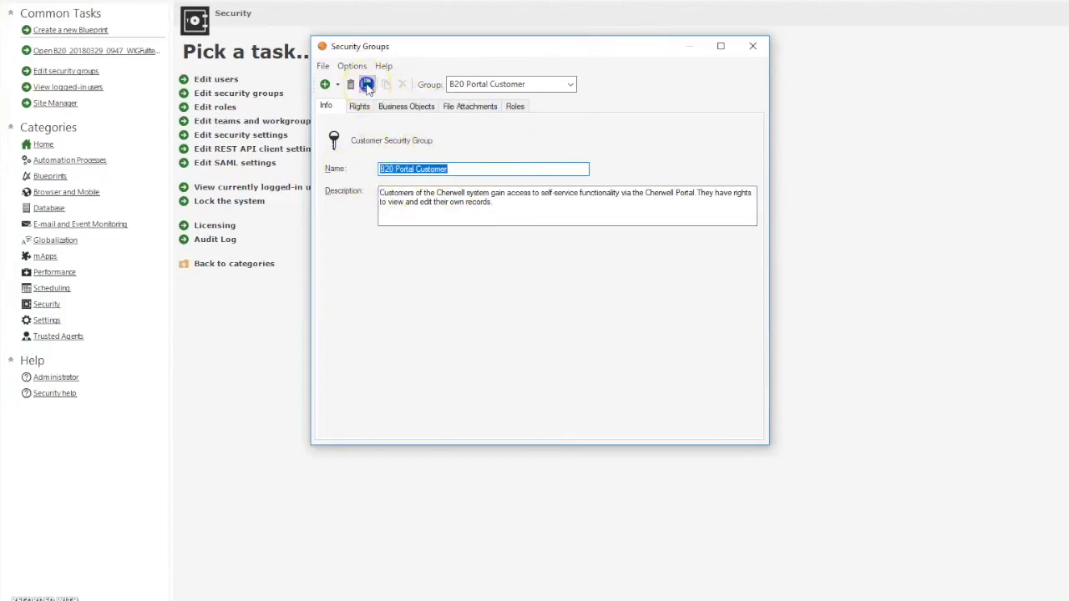
Step: Save B20 Portal Customer, verify it in the group list, and start another new group
left_click(367, 83)
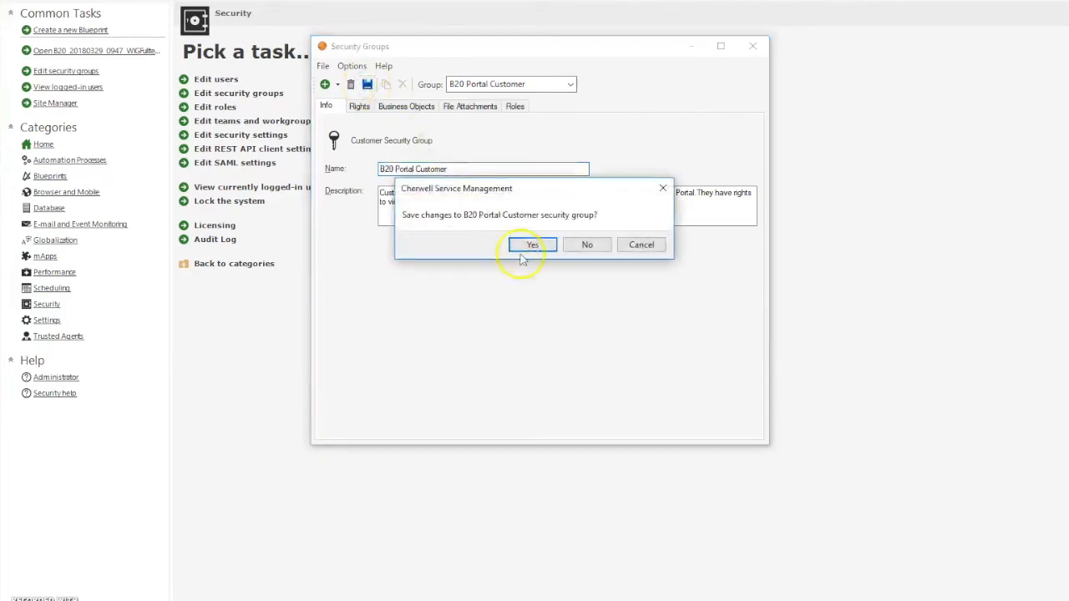
left_click(531, 244)
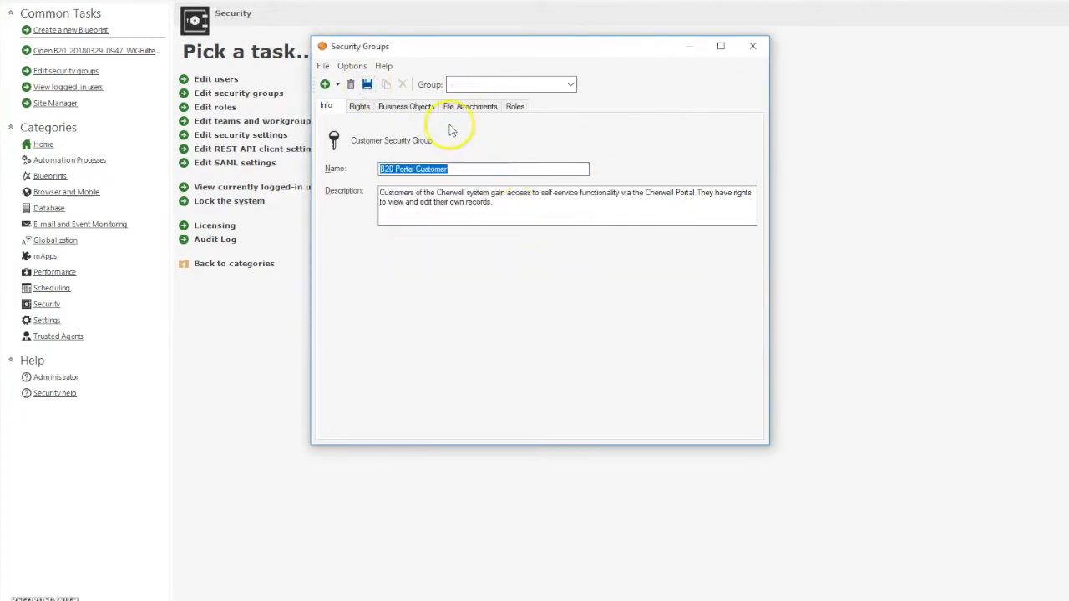
left_click(571, 84)
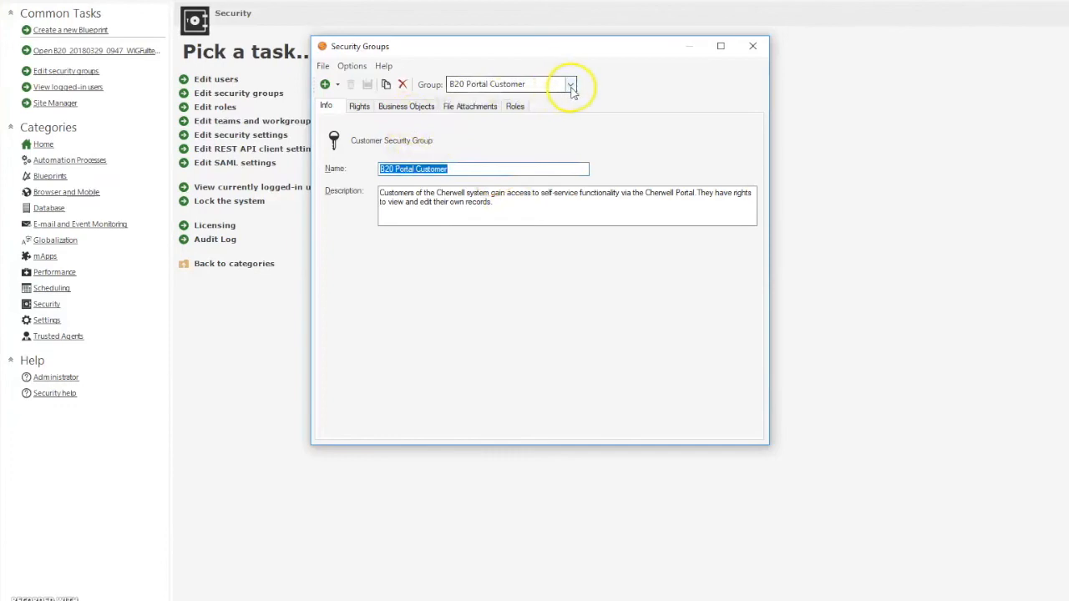
left_click(571, 84)
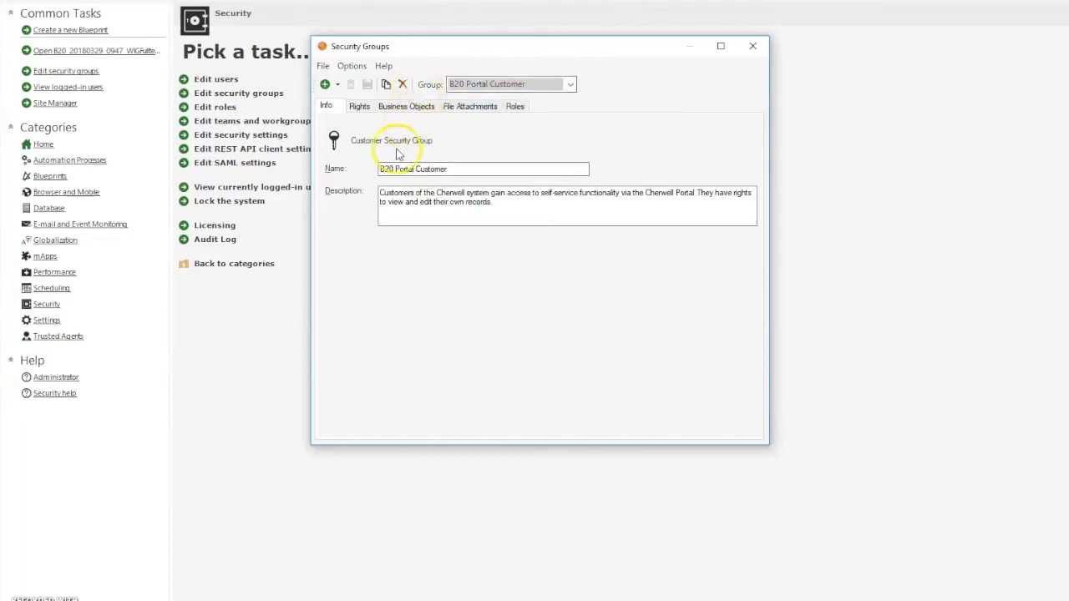
left_click(322, 65)
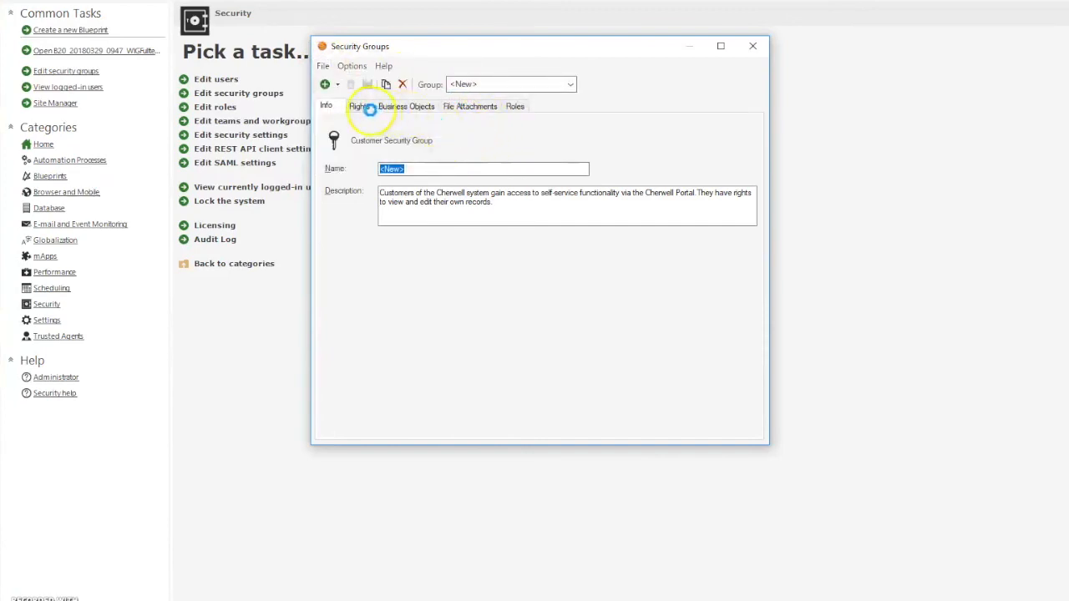
Step: Review the group's default Rights and show its Business Objects permissions
left_click(361, 107)
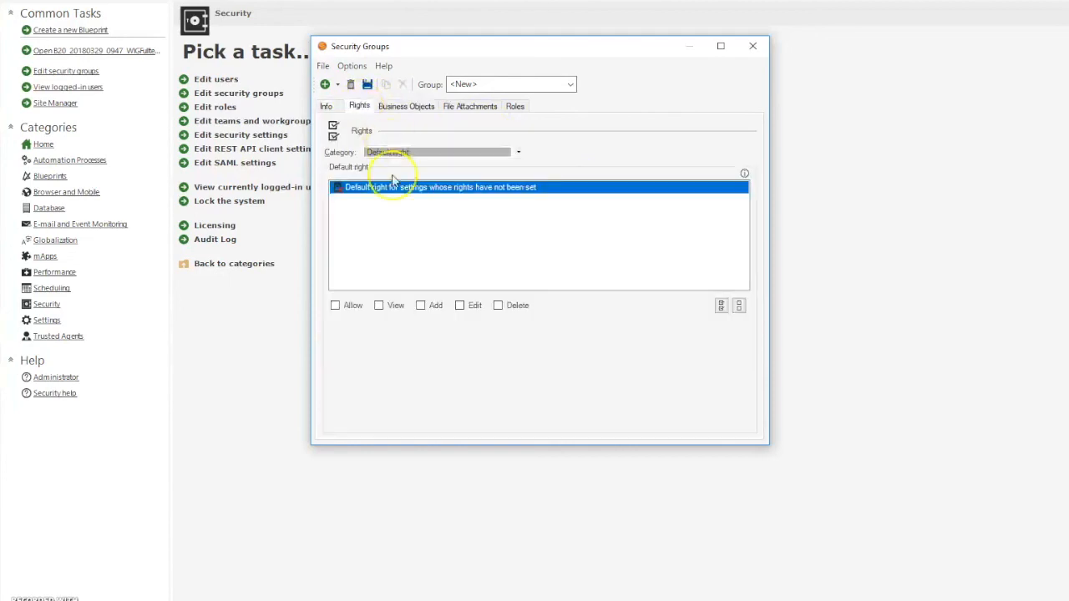
left_click(518, 152)
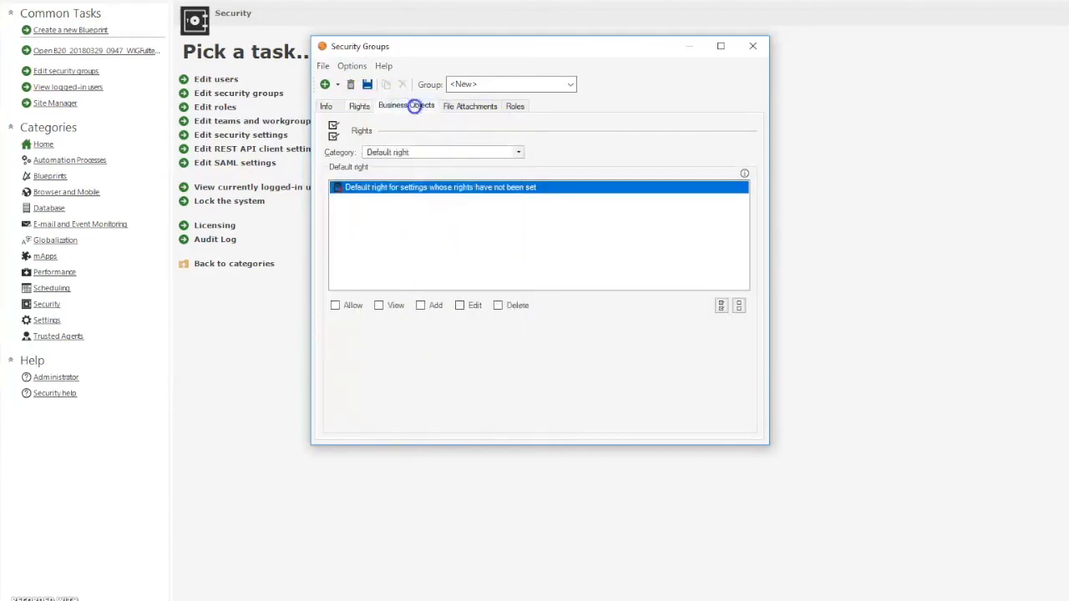
left_click(406, 107)
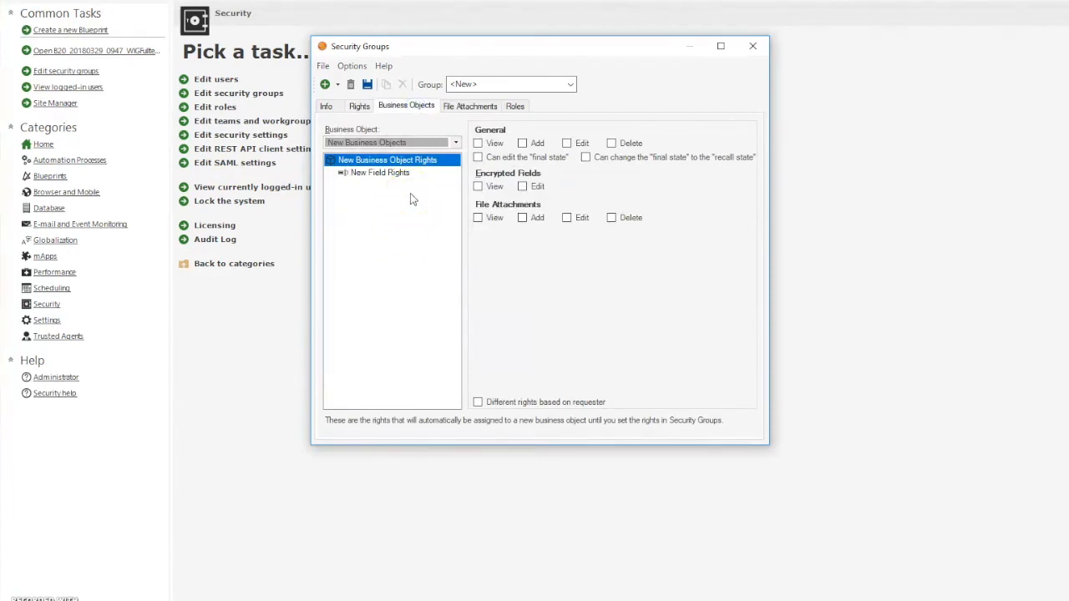